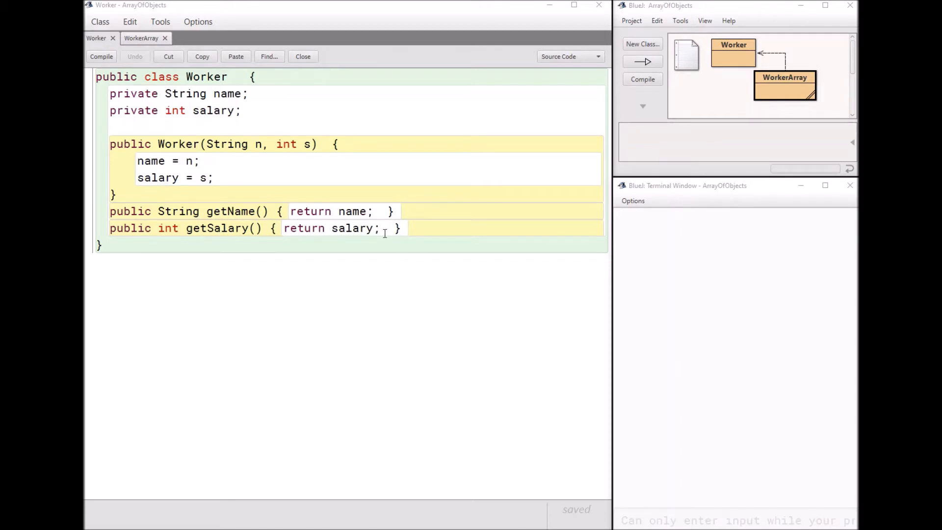
Show the WorkerArray class source, with its employees array and getHighSalary method
click(141, 38)
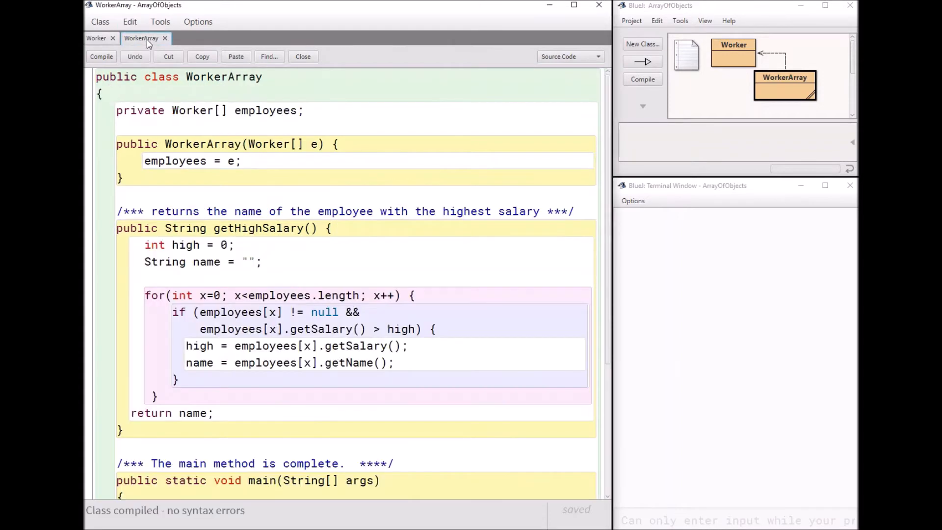
mouse_move(196, 85)
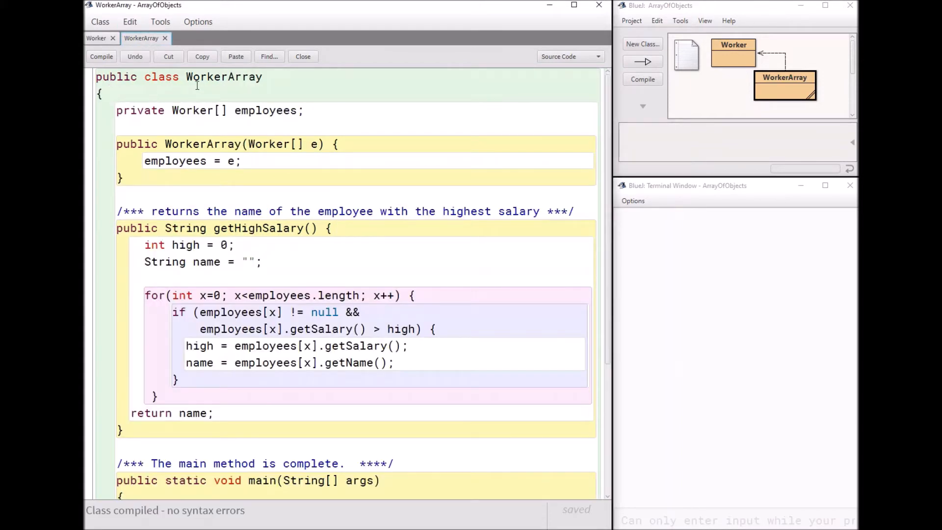
mouse_move(274, 99)
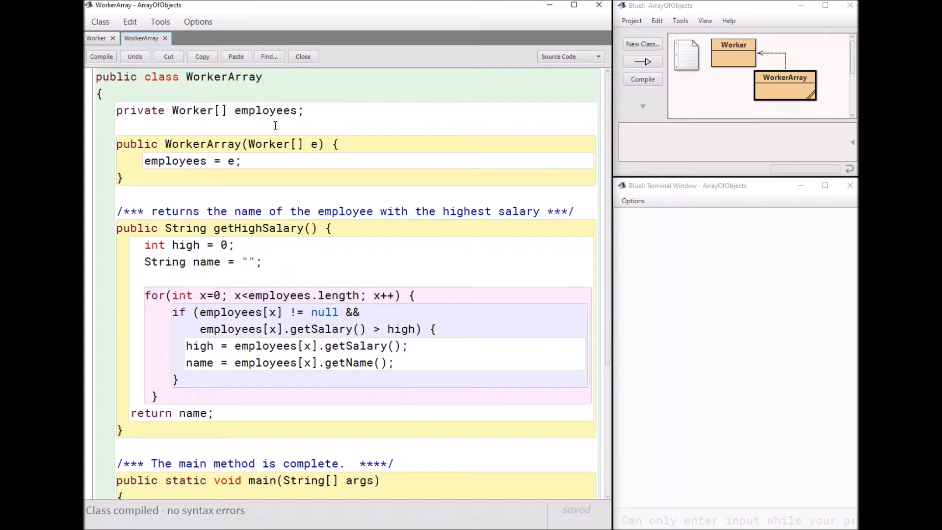
mouse_move(249, 116)
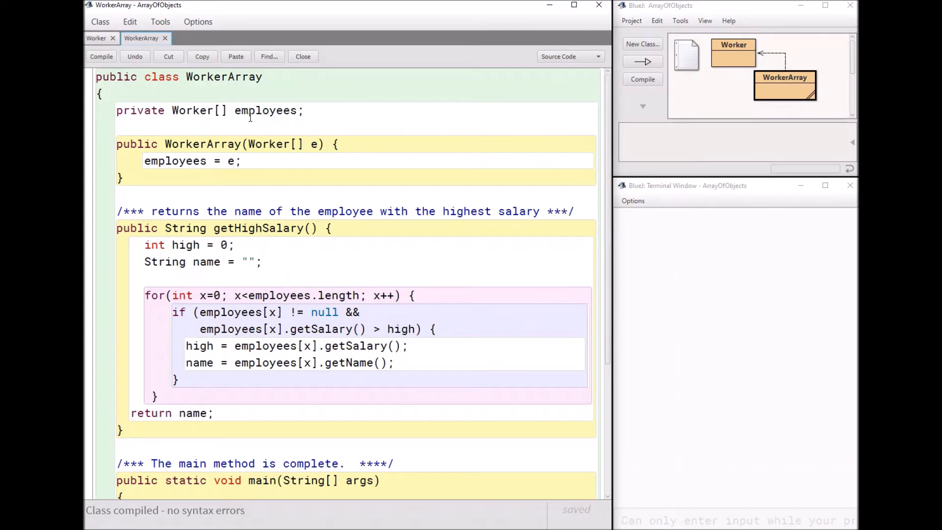
mouse_move(256, 121)
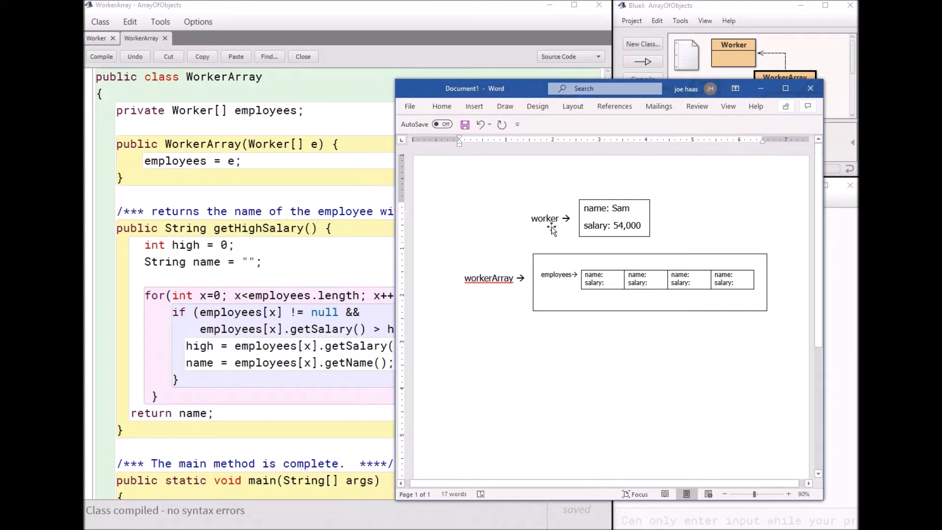
mouse_move(666, 208)
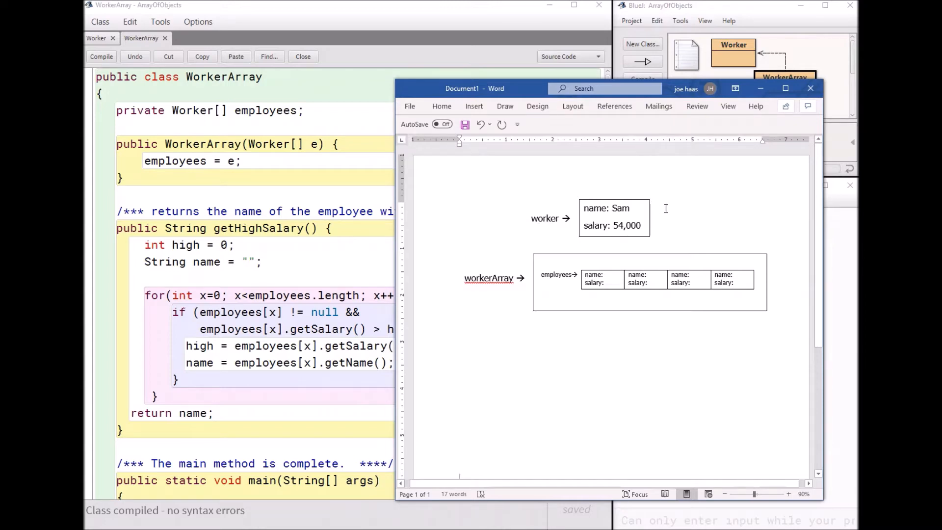
mouse_move(653, 232)
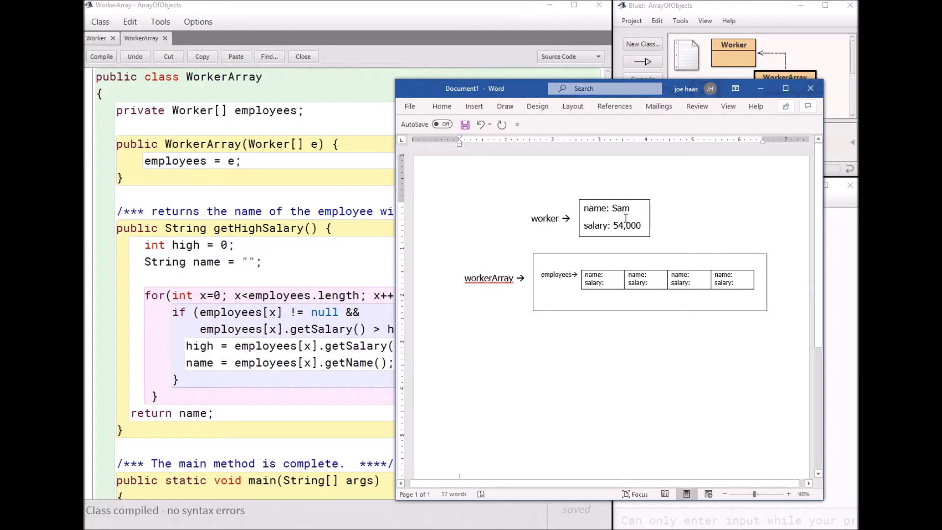
mouse_move(646, 237)
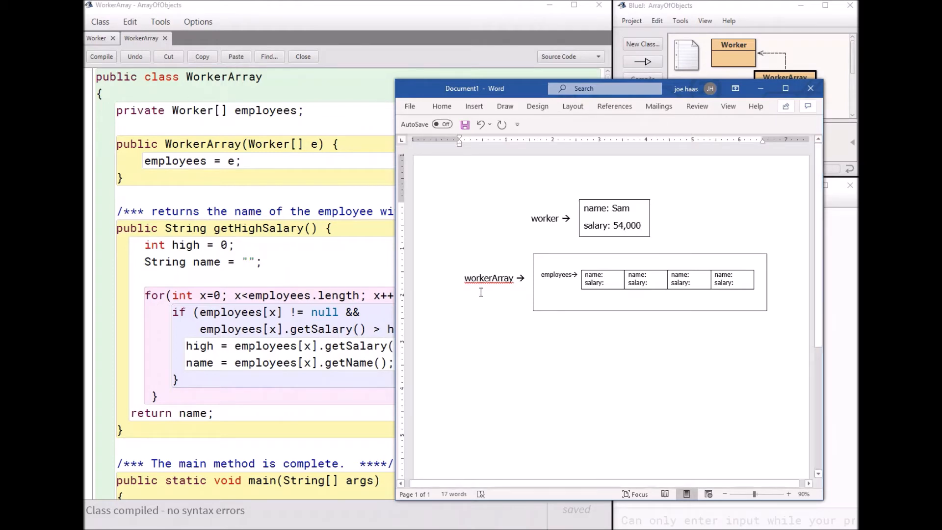
mouse_move(529, 290)
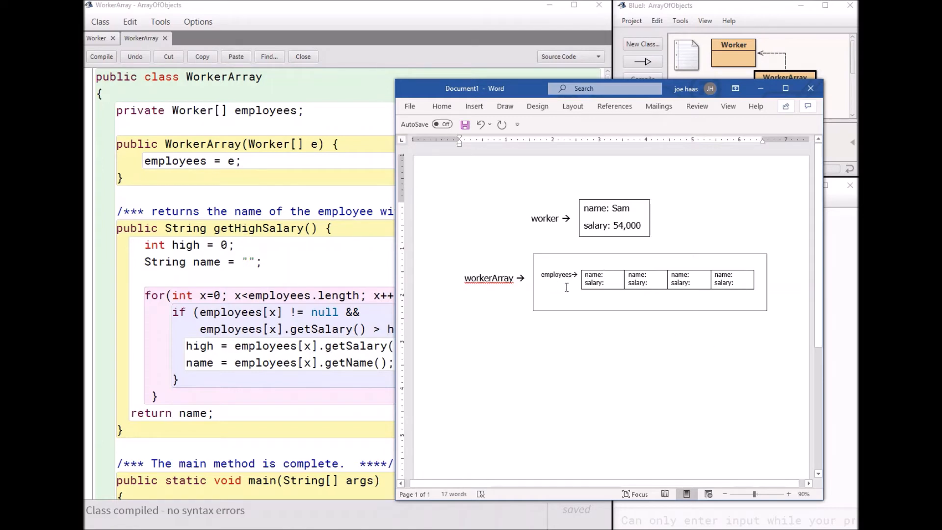
mouse_move(561, 279)
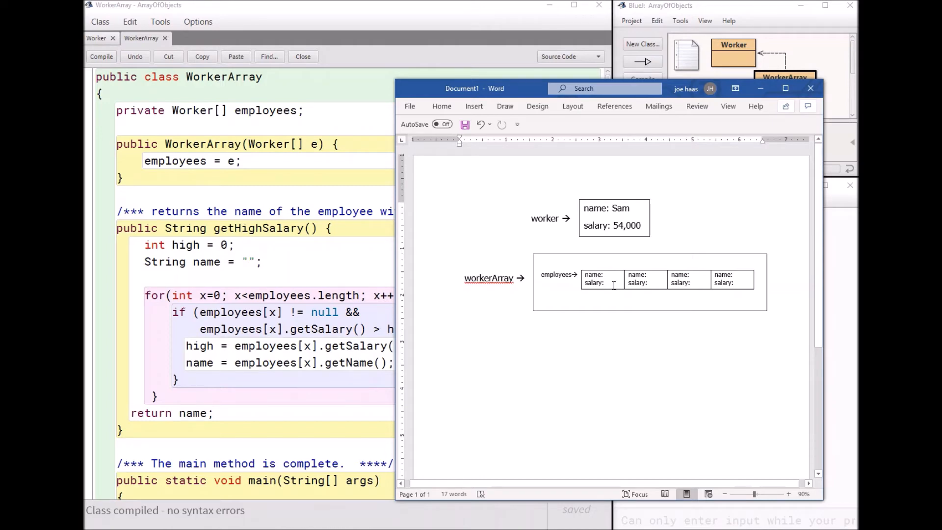
mouse_move(740, 287)
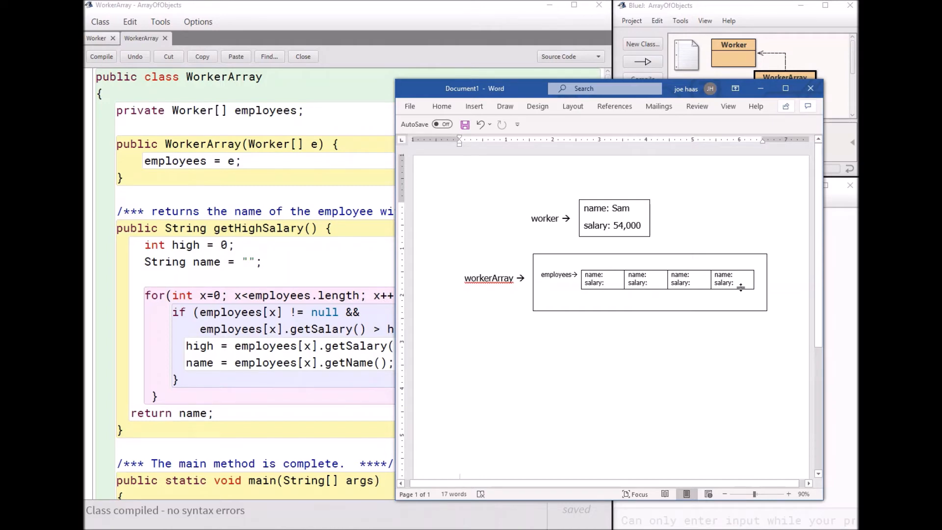
mouse_move(578, 317)
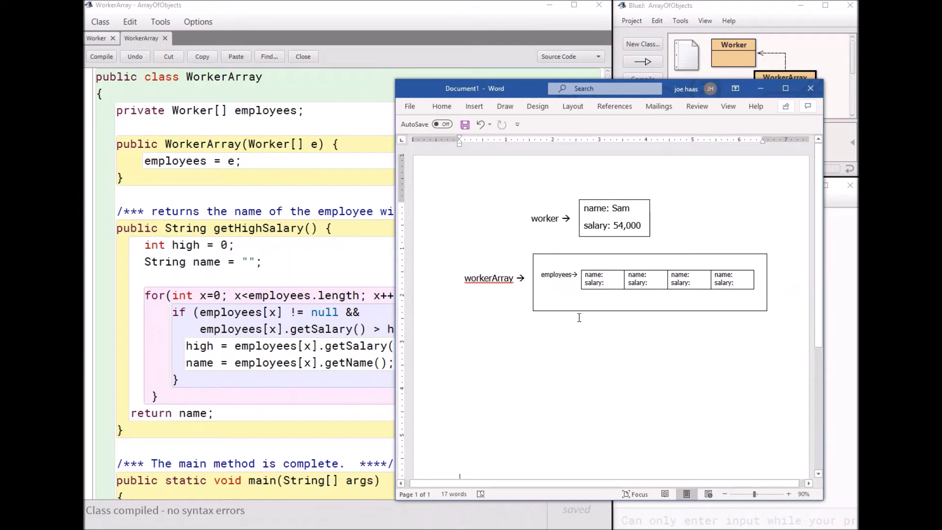
mouse_move(742, 293)
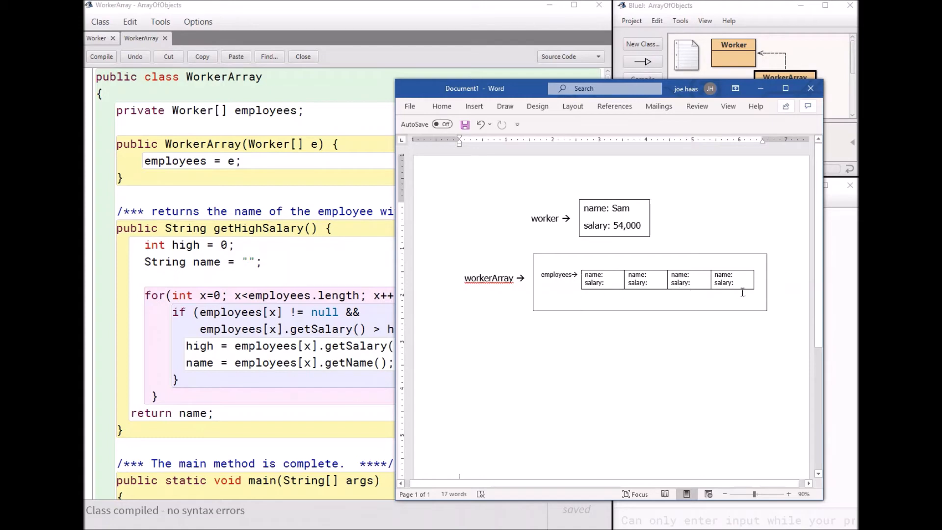
mouse_move(734, 304)
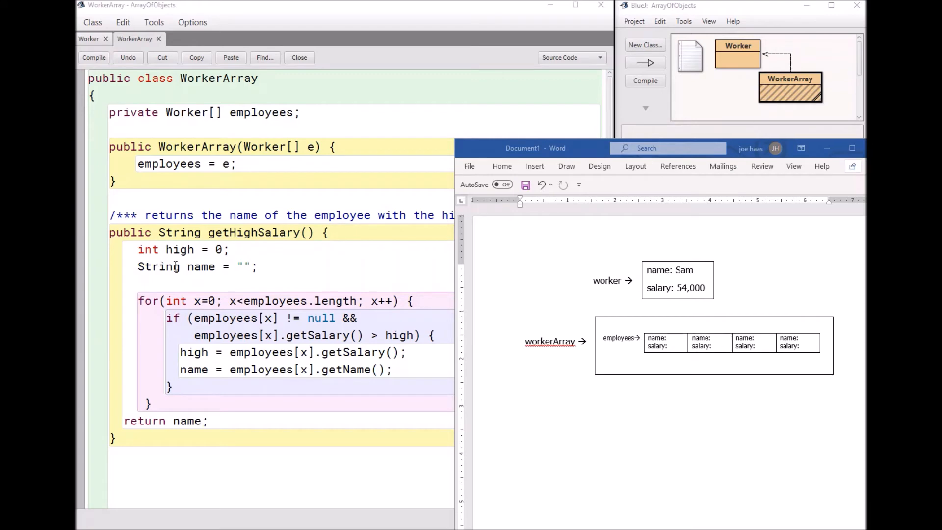
mouse_move(209, 251)
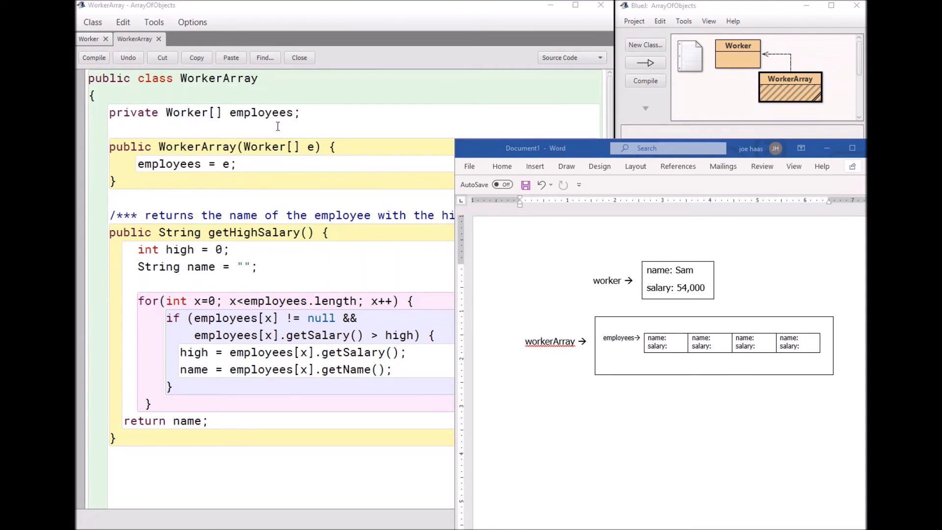
mouse_move(289, 329)
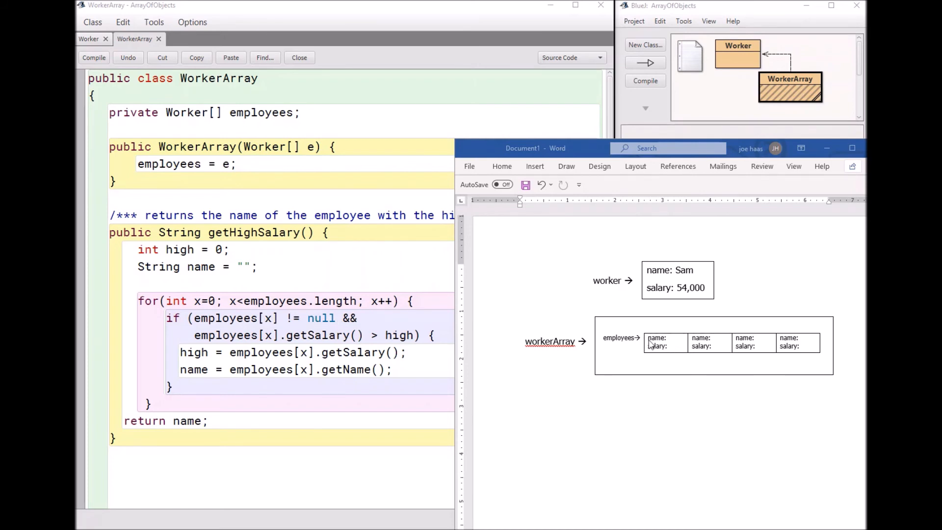
mouse_move(621, 344)
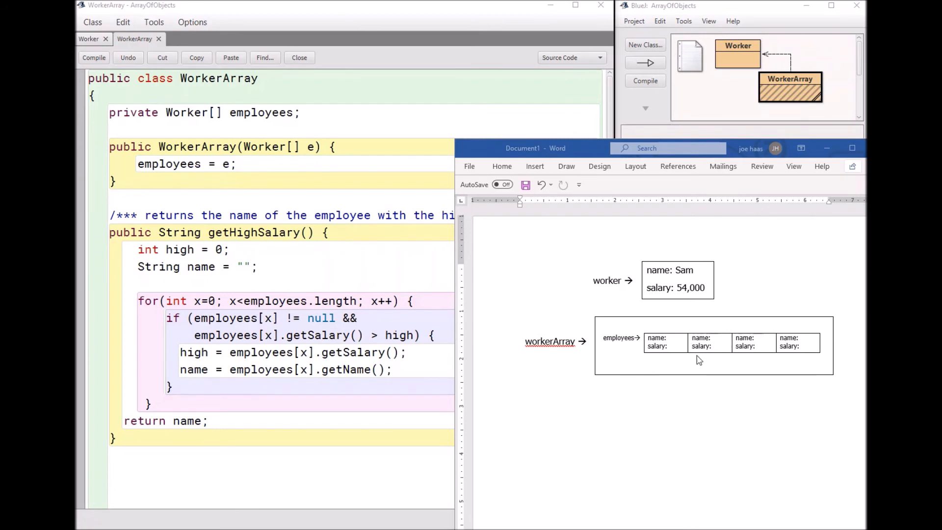
mouse_move(703, 337)
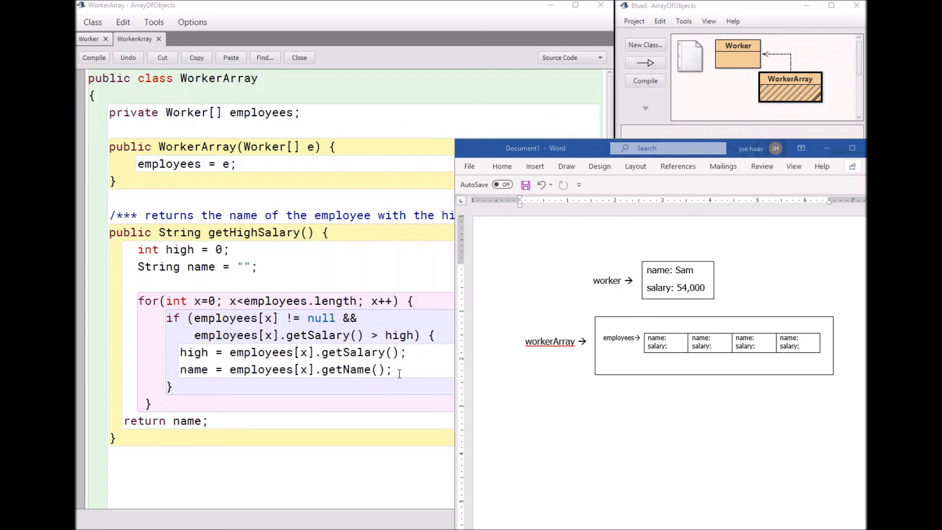
mouse_move(290, 391)
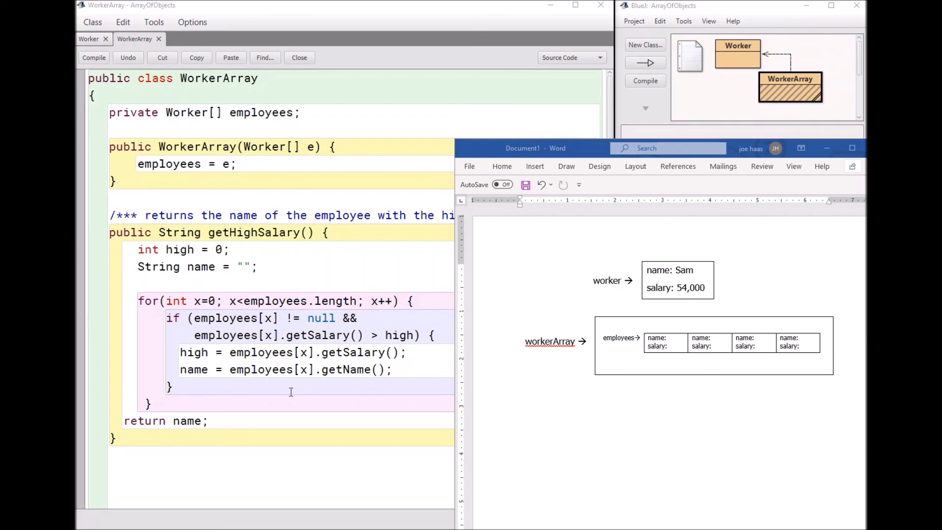
mouse_move(329, 388)
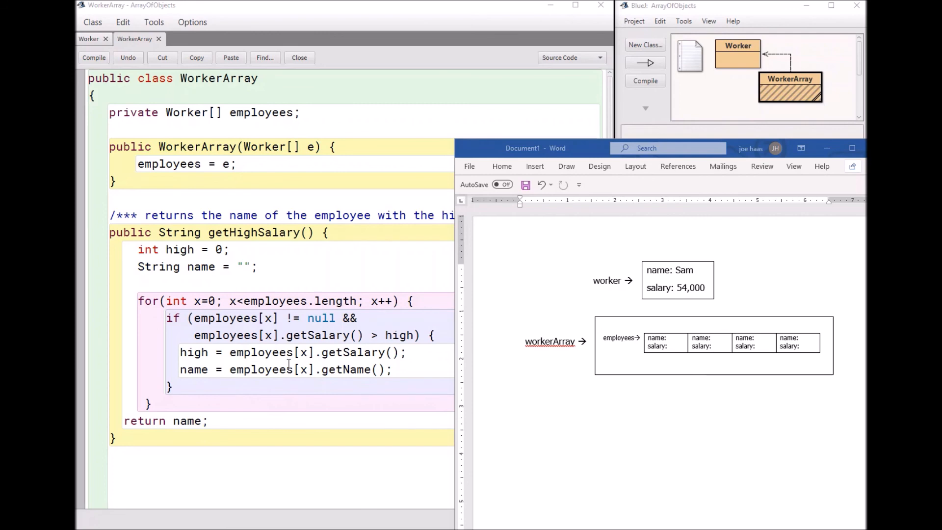
mouse_move(332, 378)
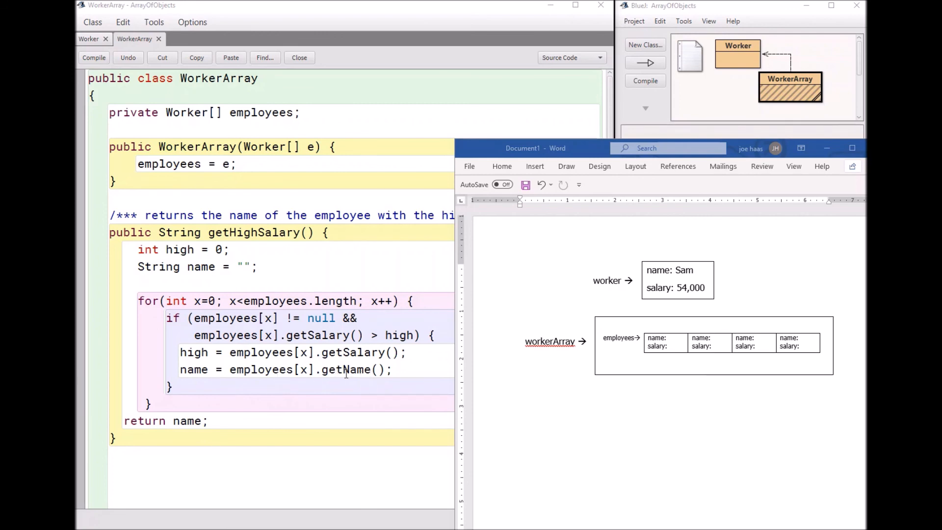
Save the Word diagram of the Worker and employees array as Doc1.docx
click(93, 57)
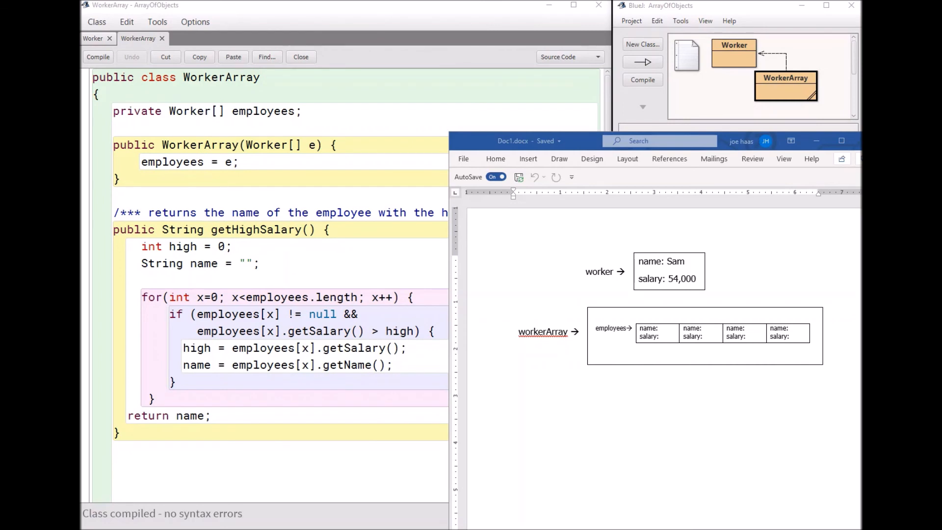